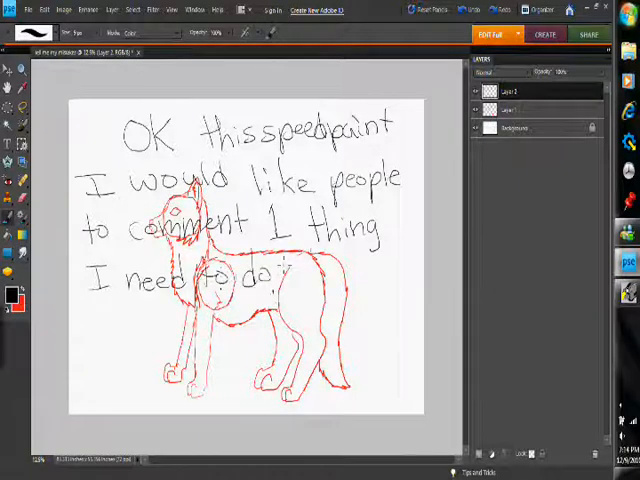
Finish the handwritten note with the words 'better on draw' using the brush
text(better on drawing wolves....)
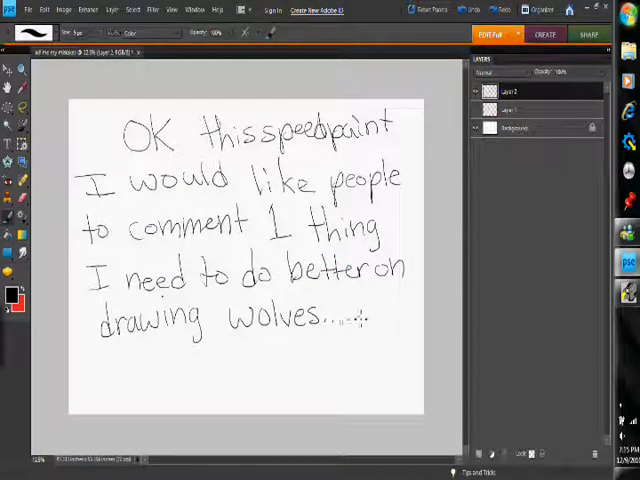
Begin inking the wolf's head in black over the red sketch
drag(360, 310, 260, 350)
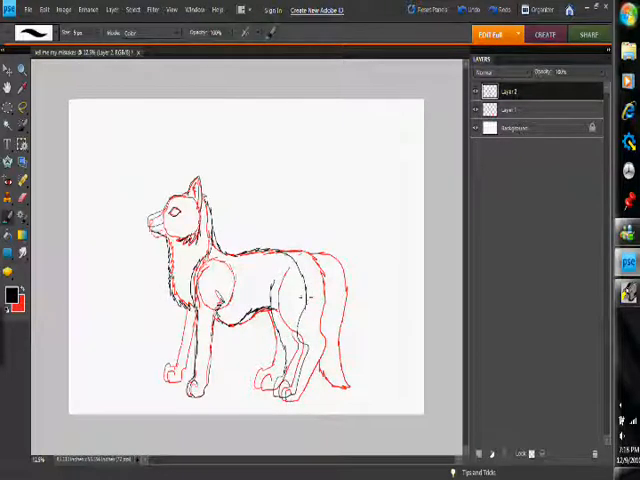
Pick a tool from the toolbar to continue detailing the wolf's fur
click(8, 88)
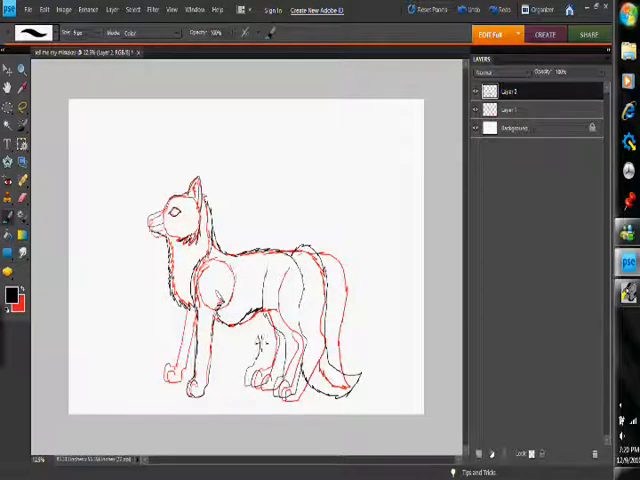
Hide the red sketch layer and handwrite 'Now I have drawn it' beside the wolf
click(468, 90)
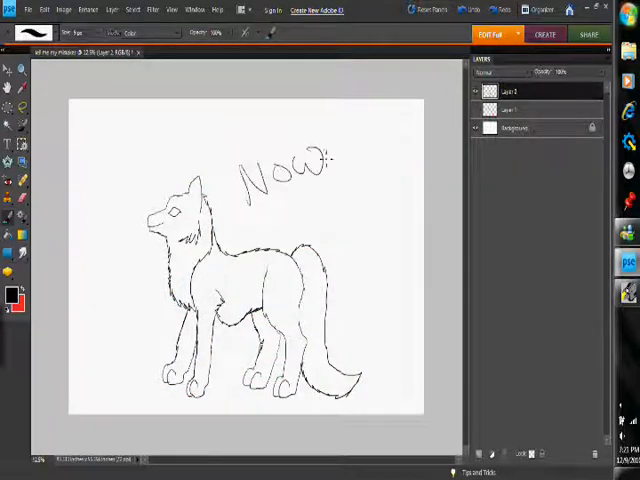
drag(340, 160, 380, 244)
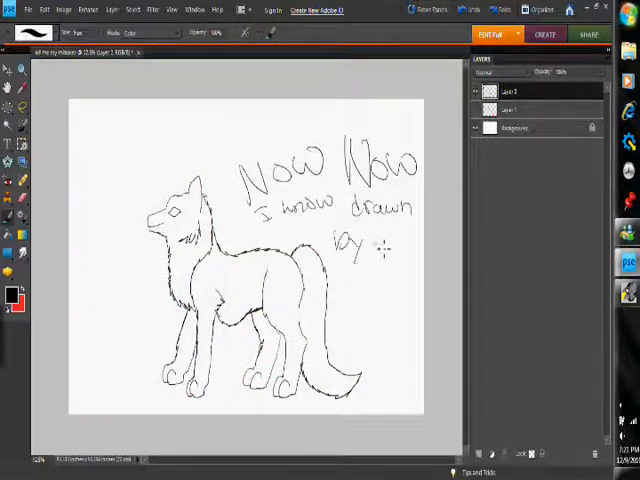